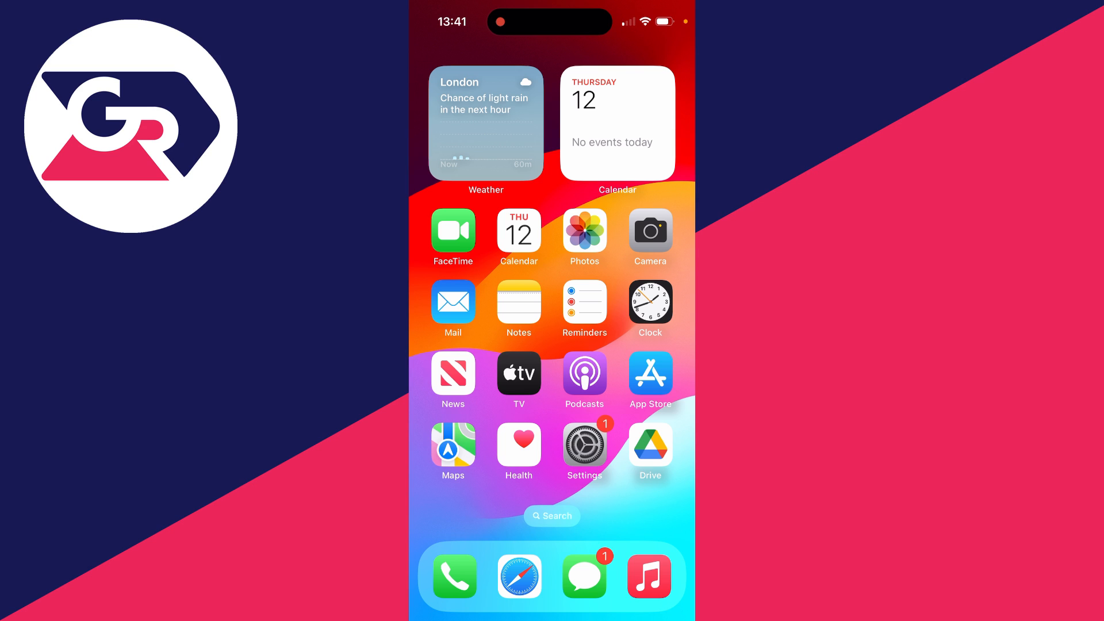
Check the Apple ID page shows Sign Out greyed out by restrictions, then return to Settings.
click(584, 445)
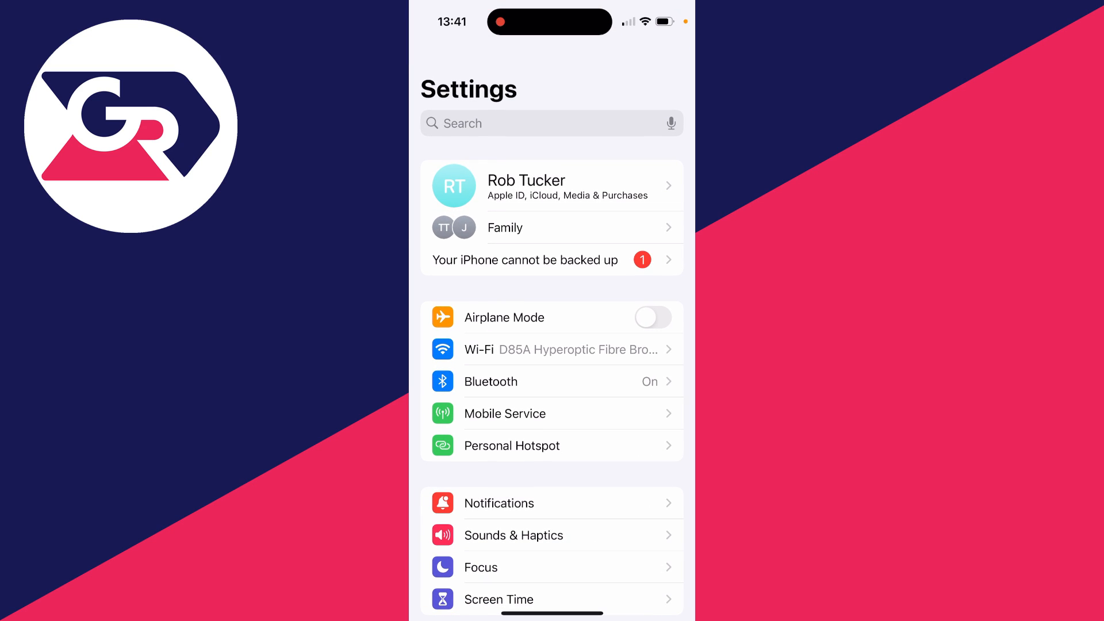
click(551, 185)
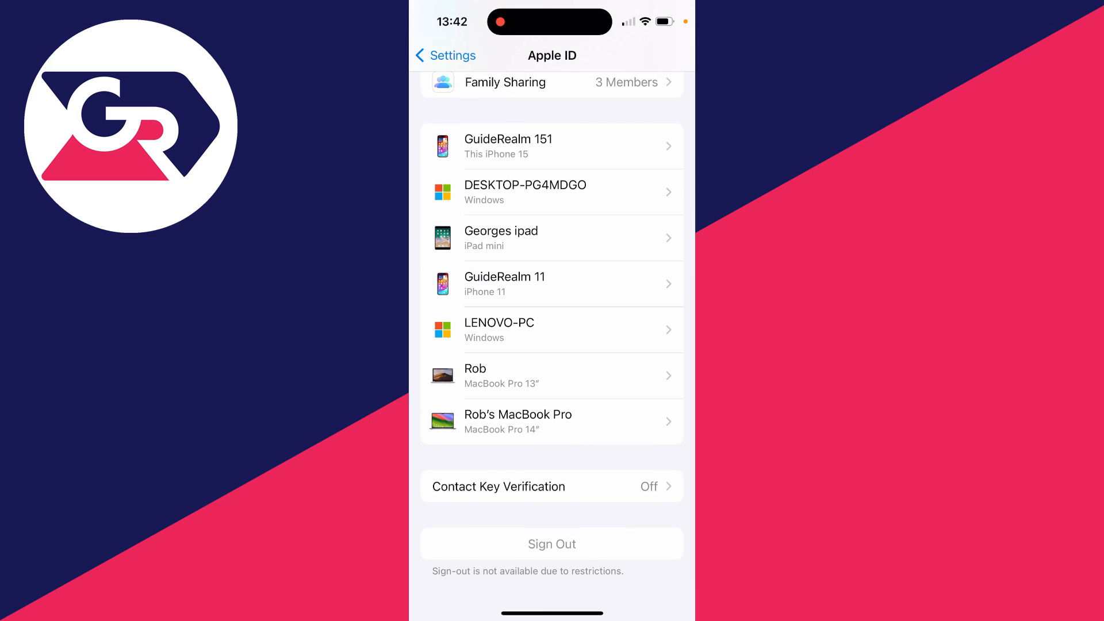
click(445, 55)
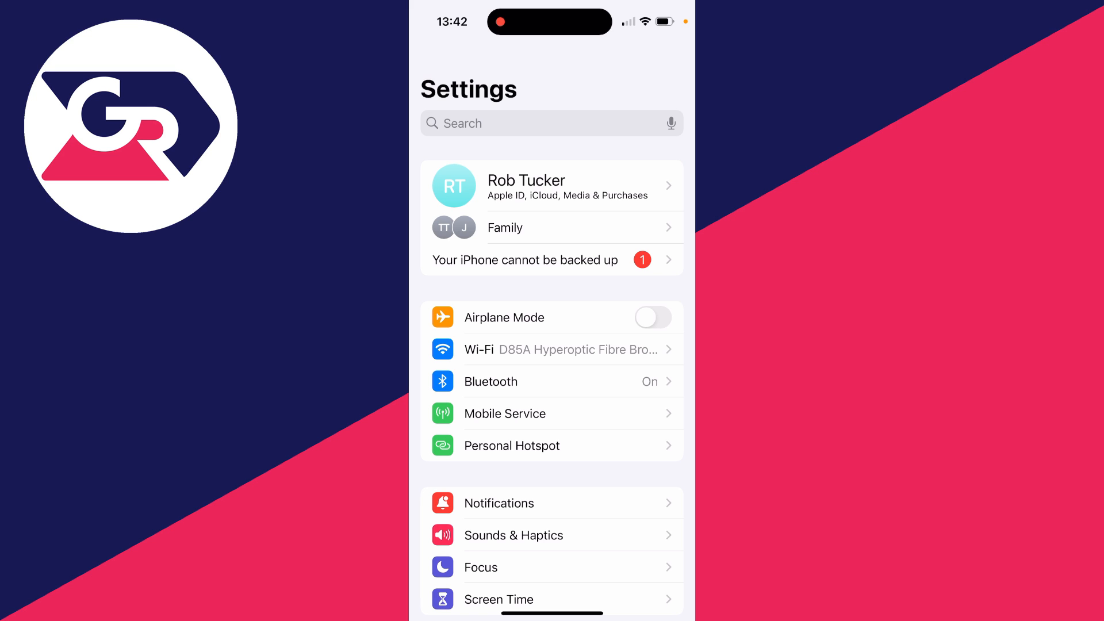
Reach Change Screen Time Passcode inside Screen Time to show the change/turn-off options.
scroll(down, 3)
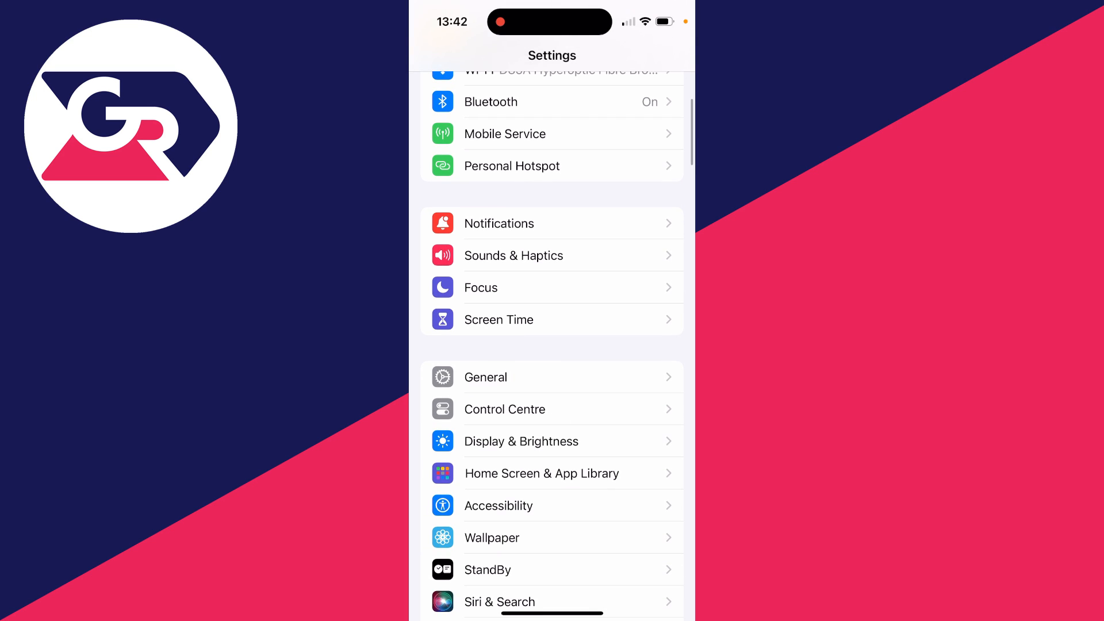
click(498, 319)
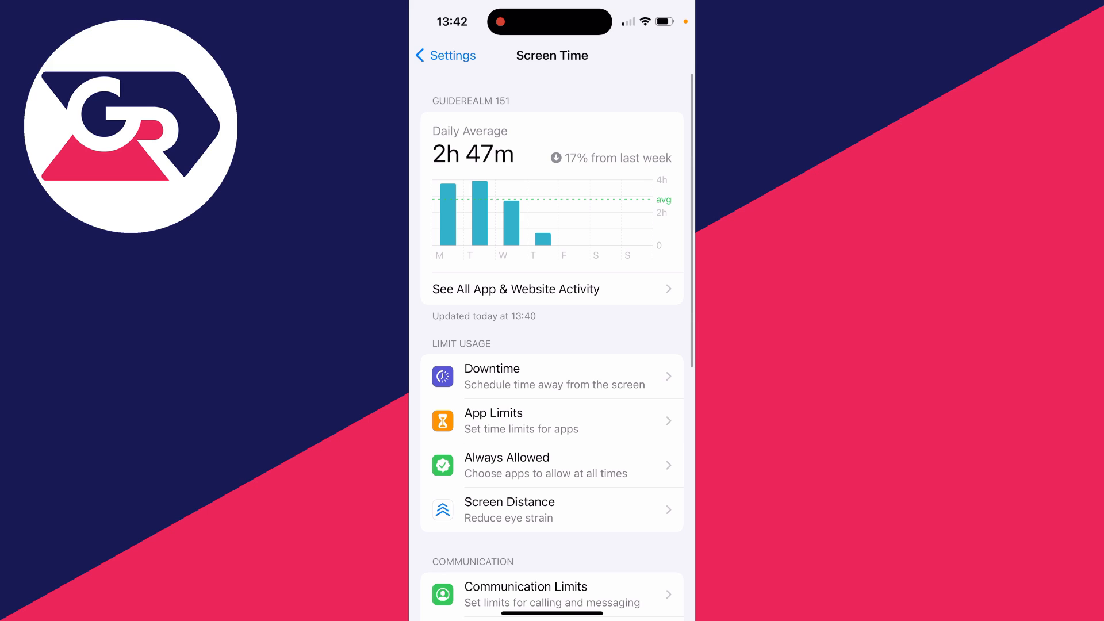
scroll(down, 3)
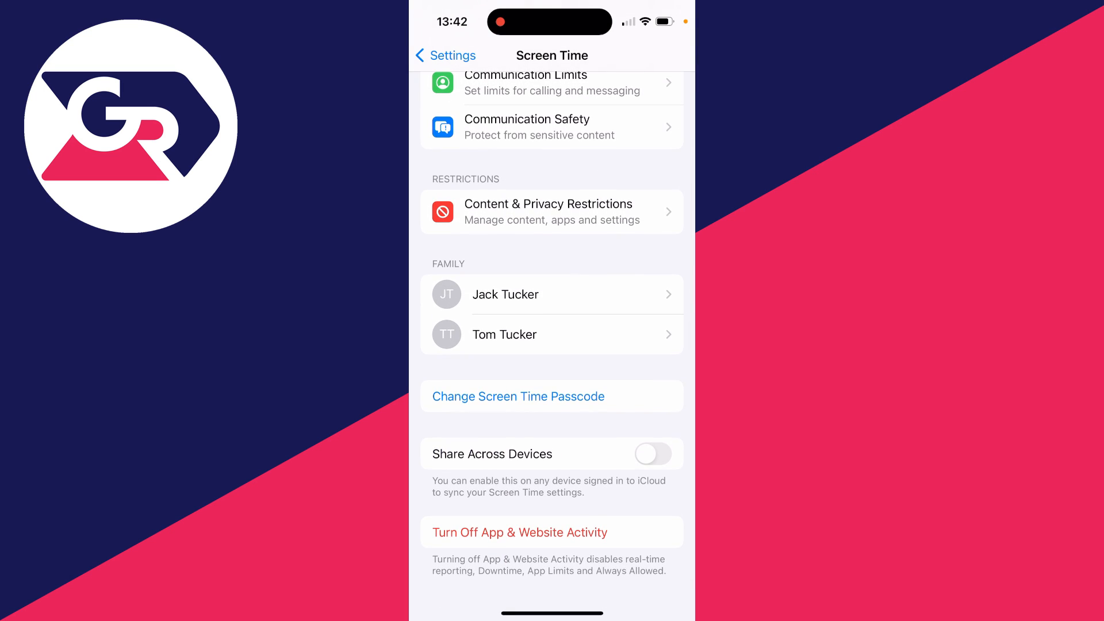
click(516, 396)
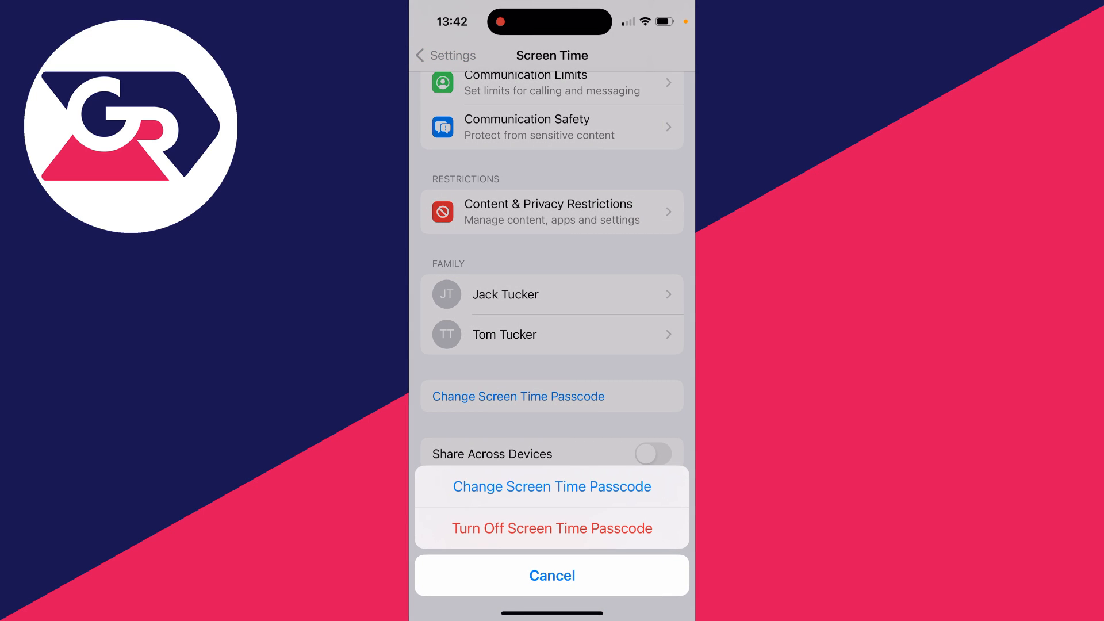
Turn off the Screen Time passcode and confirm Sign Out is now active on the Apple ID page.
click(551, 575)
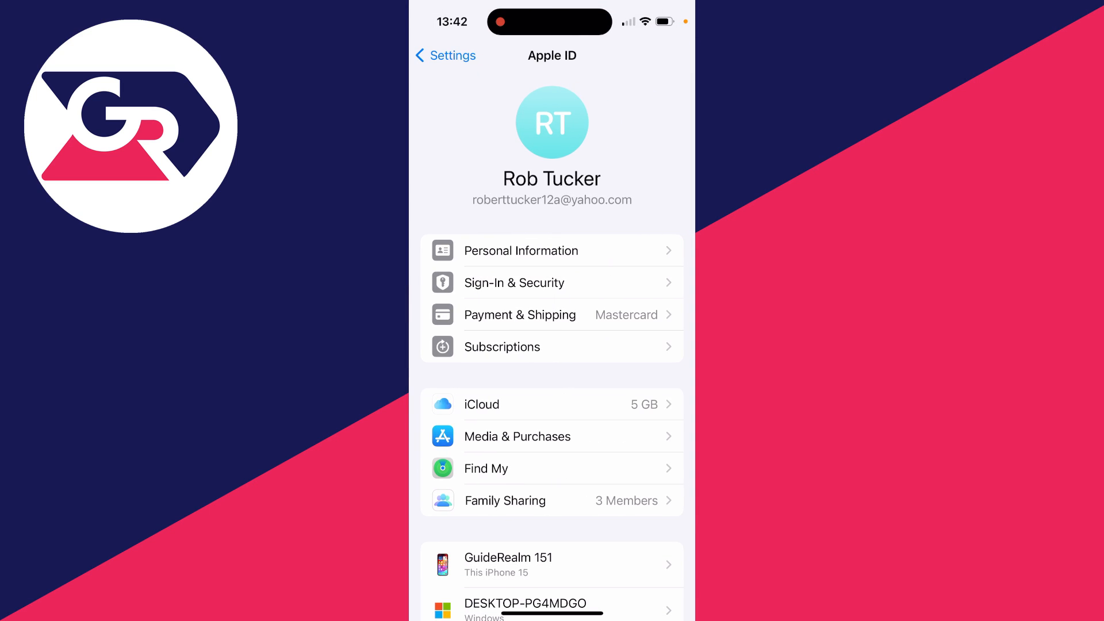
scroll(down, 3)
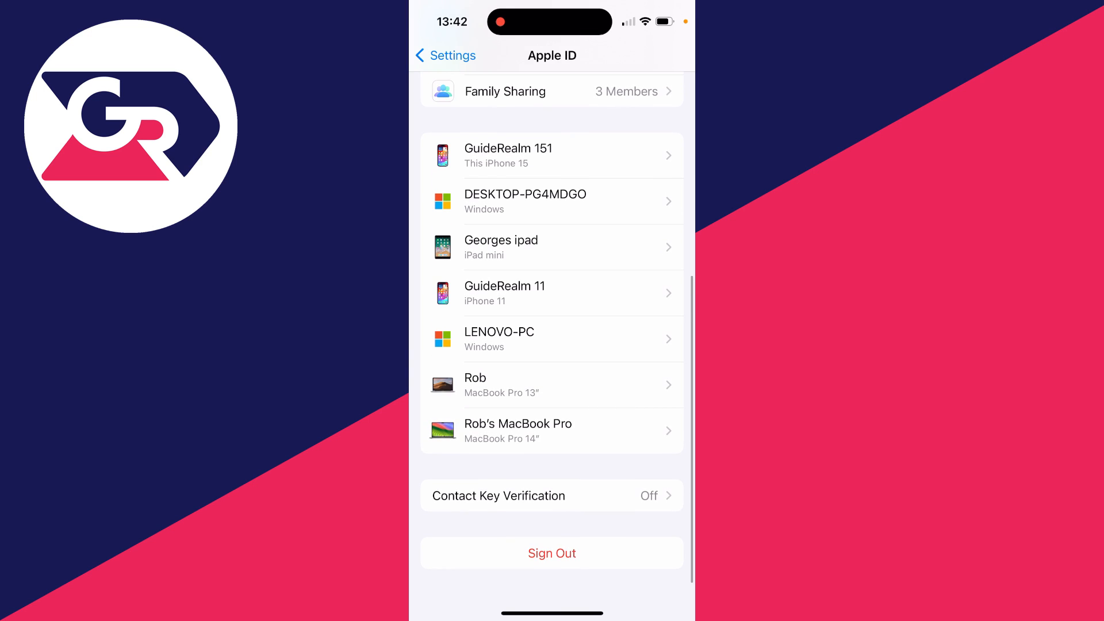